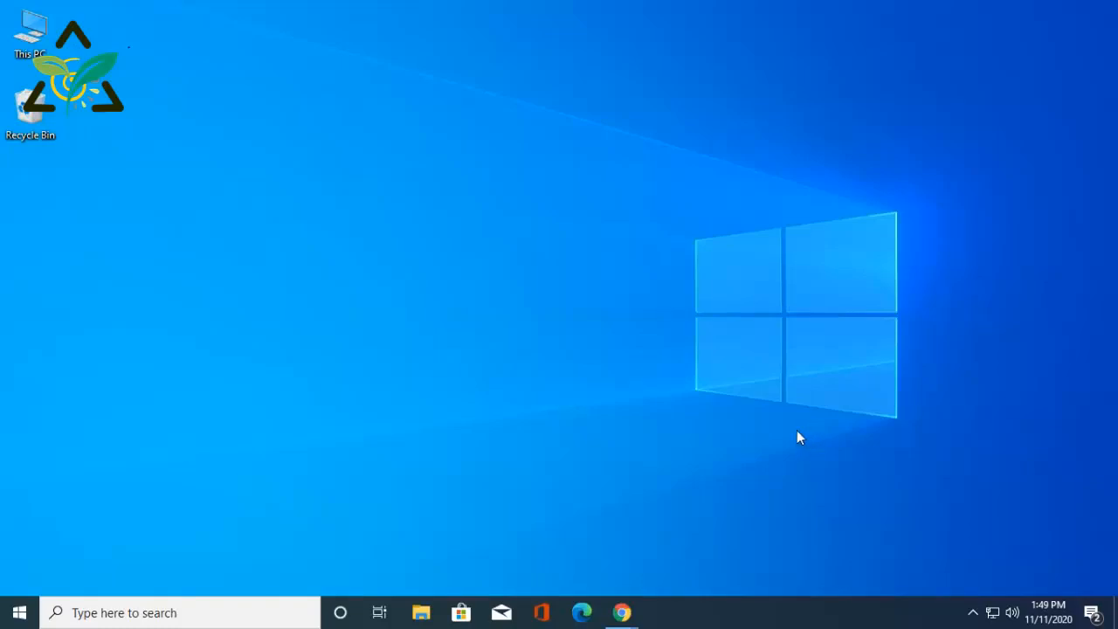
{"action": "mouse_move", "coordinate": [621, 611]}
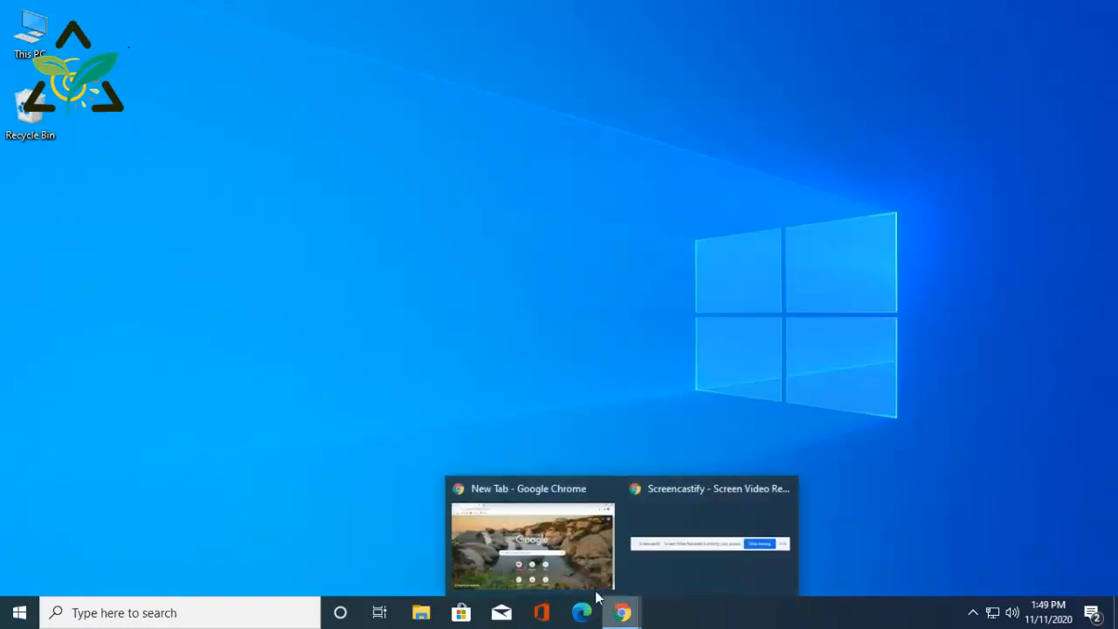
Step: Search Google for 'intel bluetooth driver for windows 10' in a new Chrome tab
{"action": "left_click", "coordinate": [531, 541]}
{"action": "type", "text": "intel"}
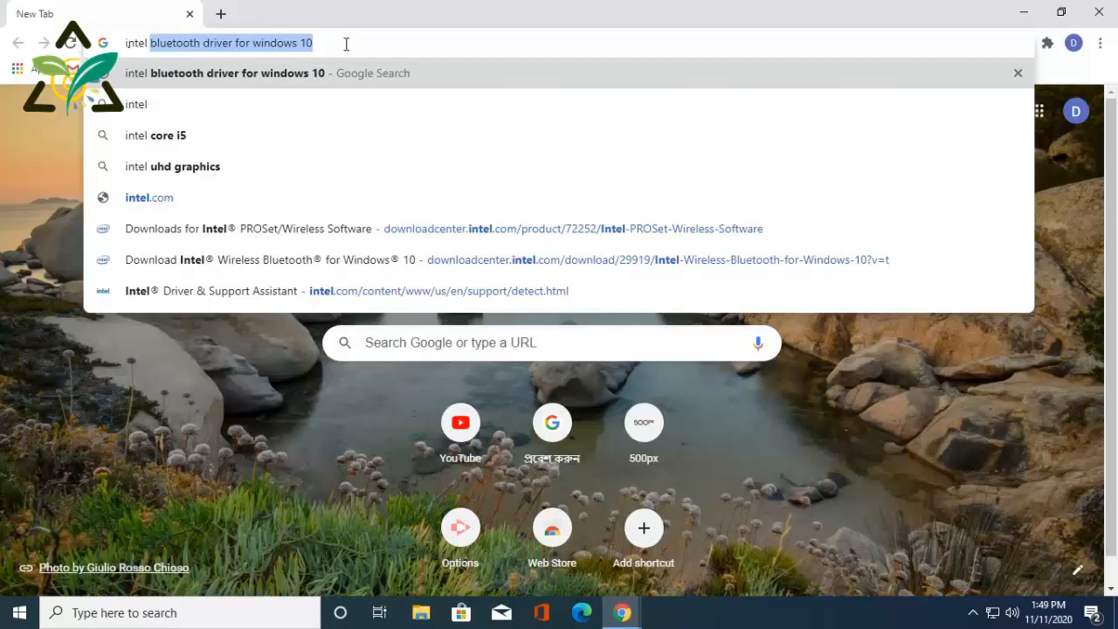
{"action": "key", "text": "Return"}
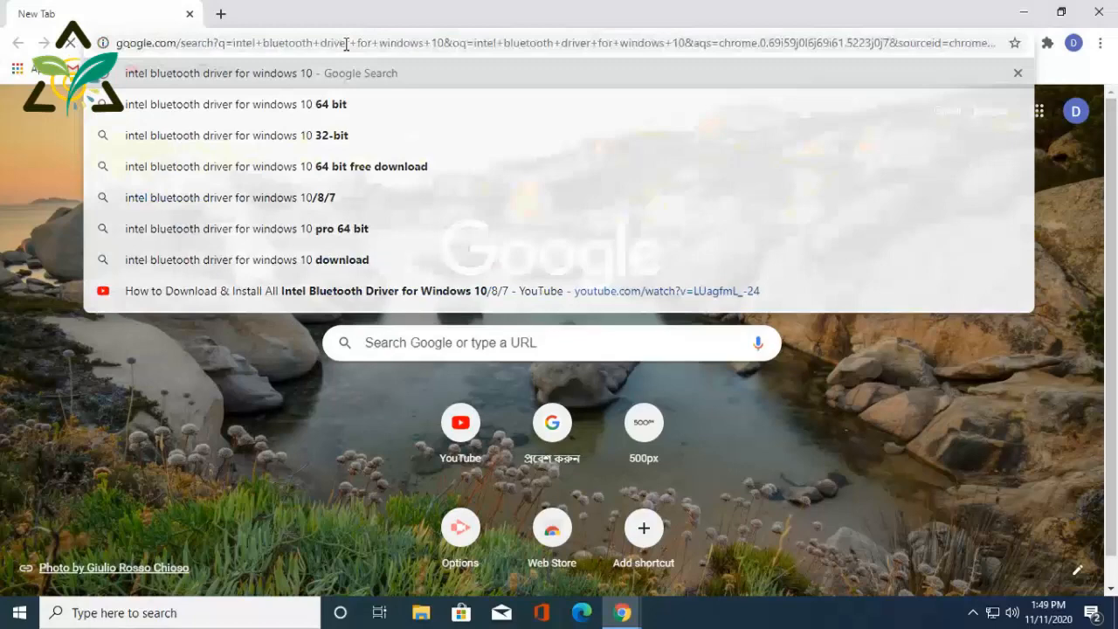
{"action": "key", "text": "Return"}
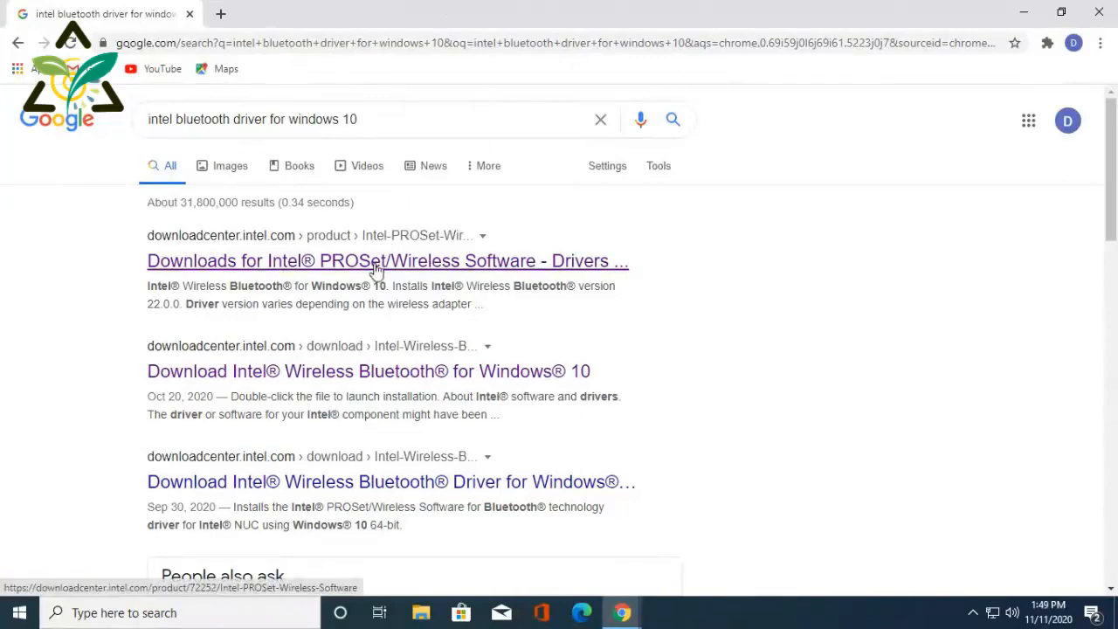
Step: Open the Intel PROSet/Wireless Software downloads result and filter it to Windows 10, 64-bit
{"action": "left_click", "coordinate": [386, 260]}
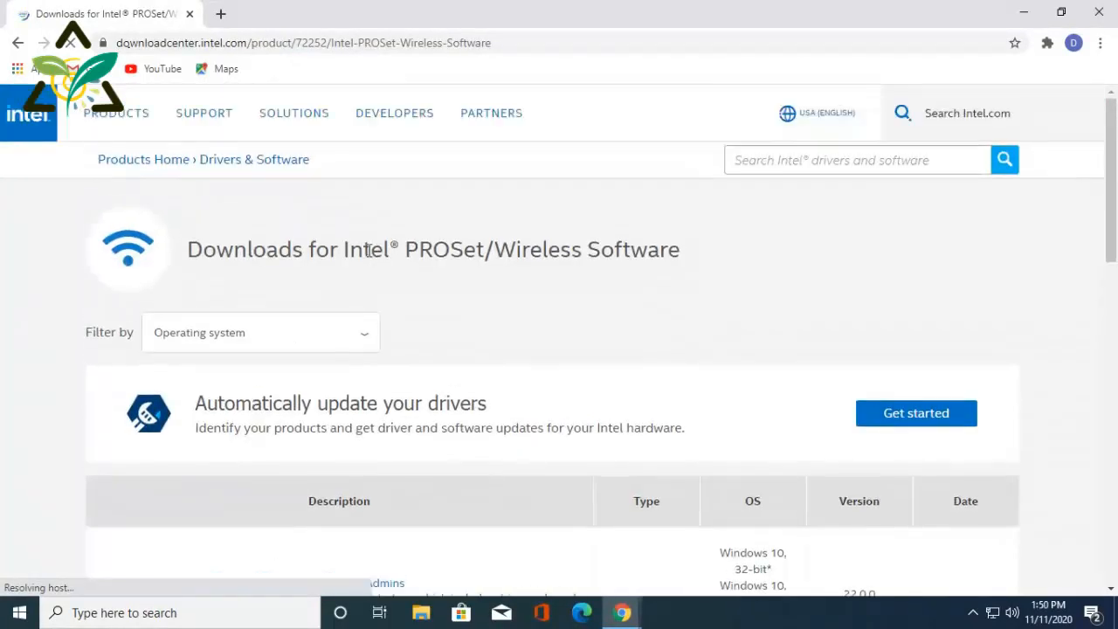
{"action": "scroll", "scroll_direction": "down", "scroll_amount": 3}
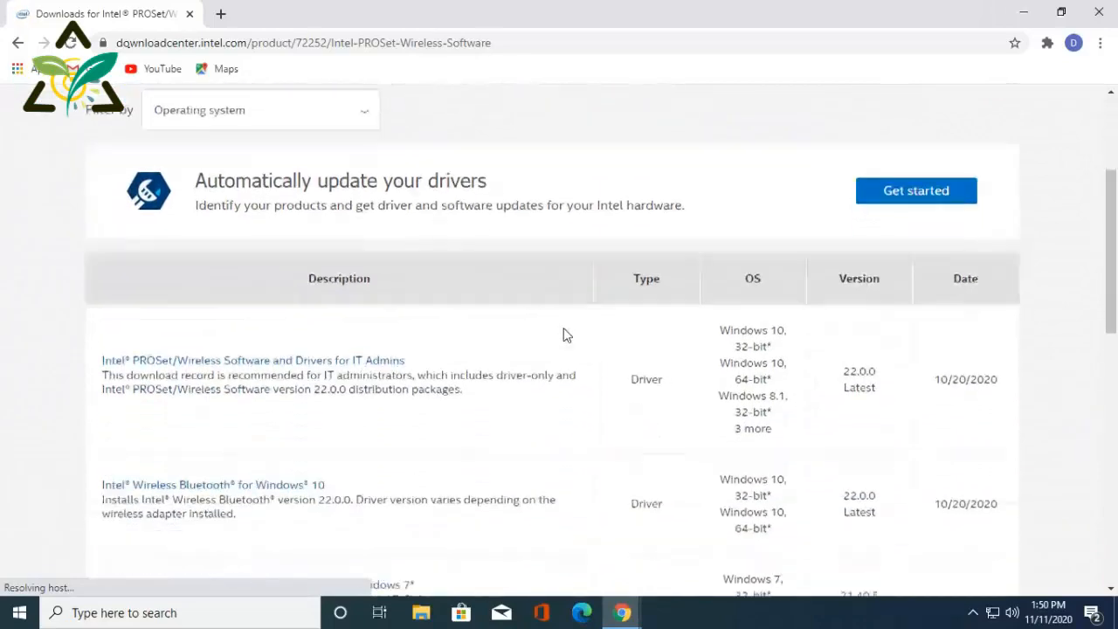
{"action": "scroll", "scroll_direction": "down", "scroll_amount": 3}
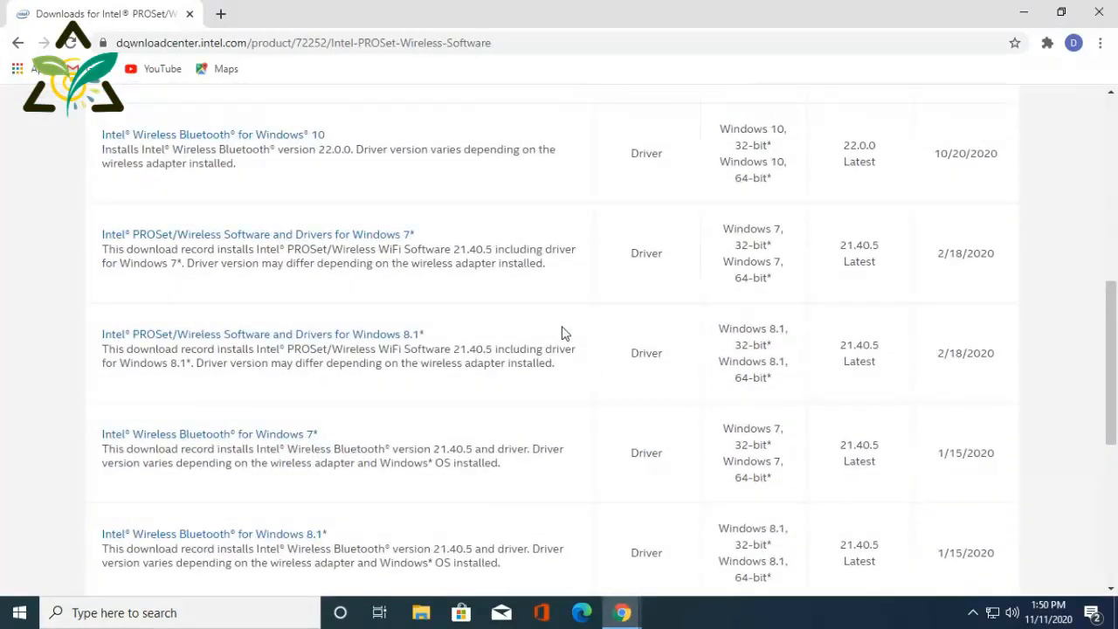
{"action": "scroll", "scroll_direction": "up", "scroll_amount": 3}
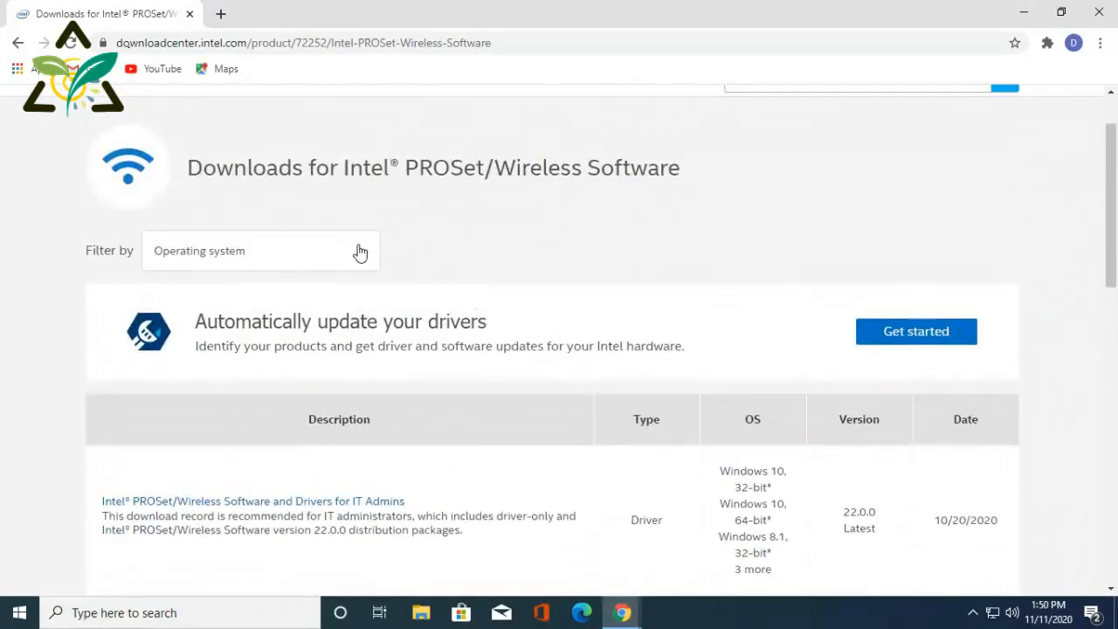
{"action": "left_click", "coordinate": [259, 250]}
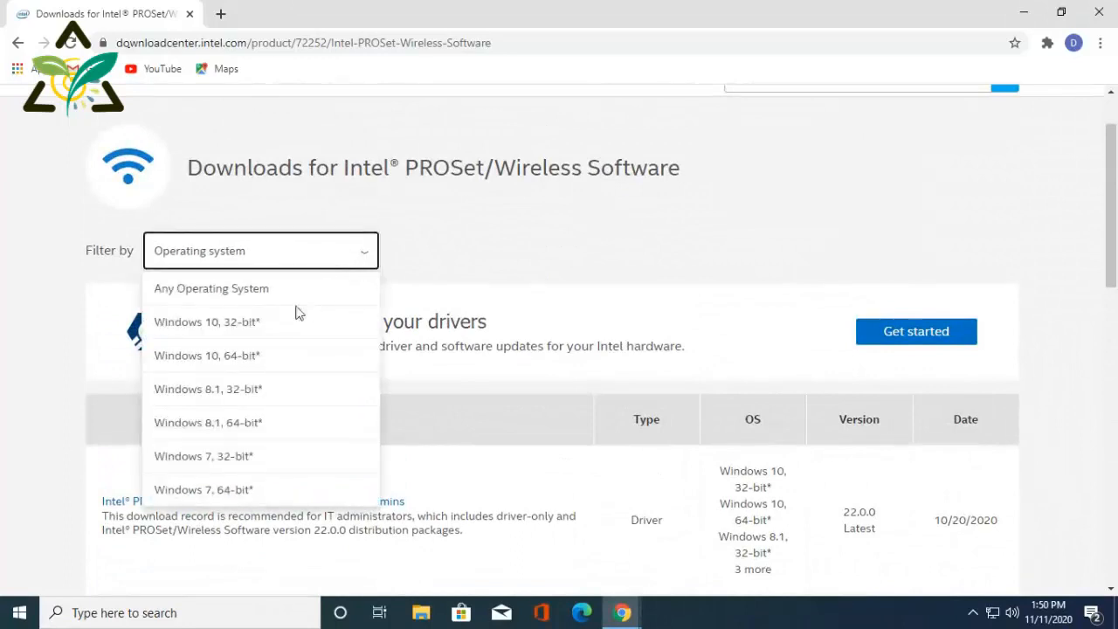
{"action": "mouse_move", "coordinate": [238, 361]}
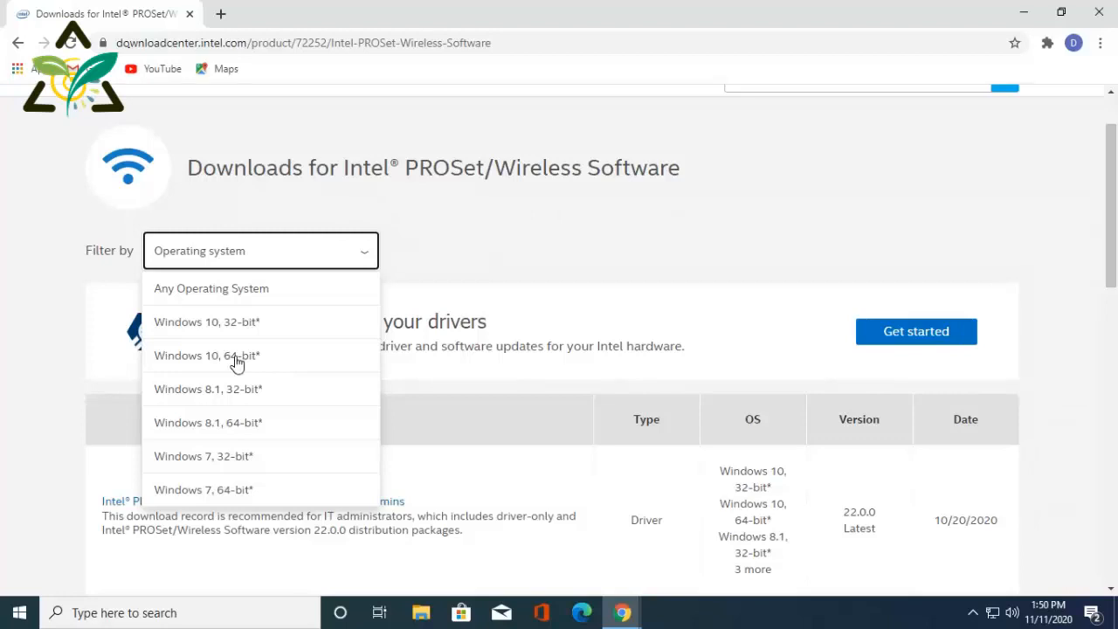
{"action": "left_click", "coordinate": [206, 355]}
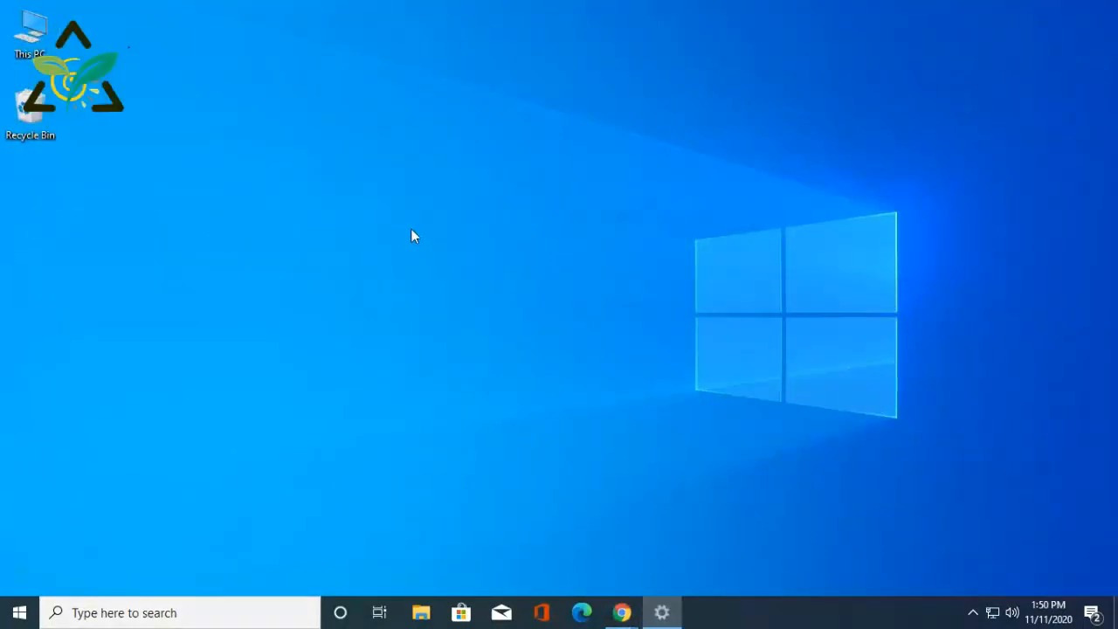
{"action": "left_click", "coordinate": [661, 611]}
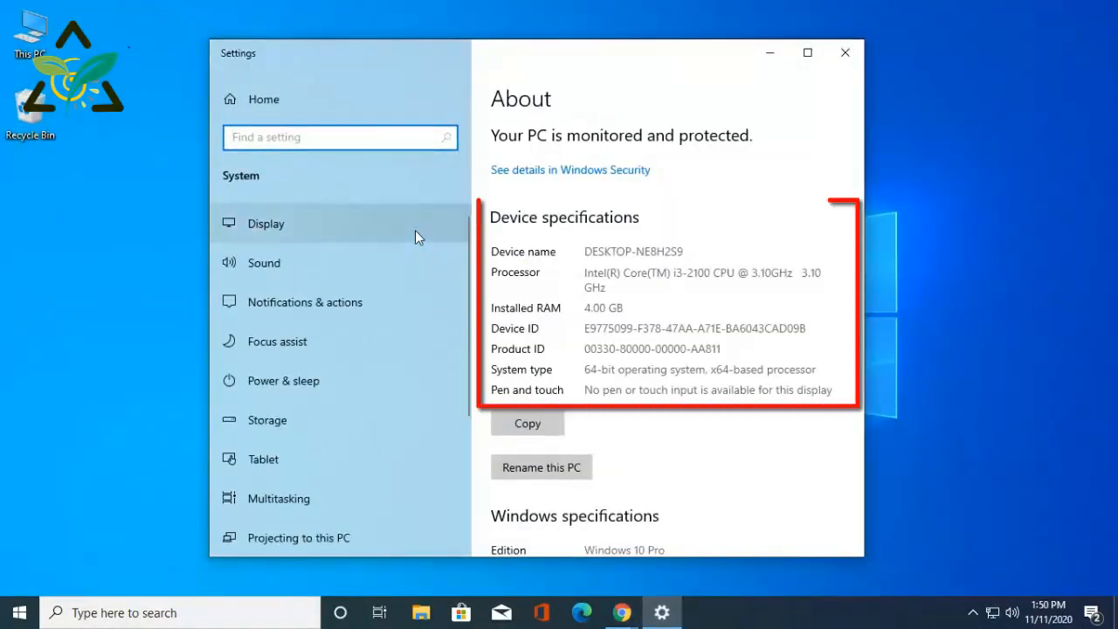
{"action": "mouse_move", "coordinate": [662, 363]}
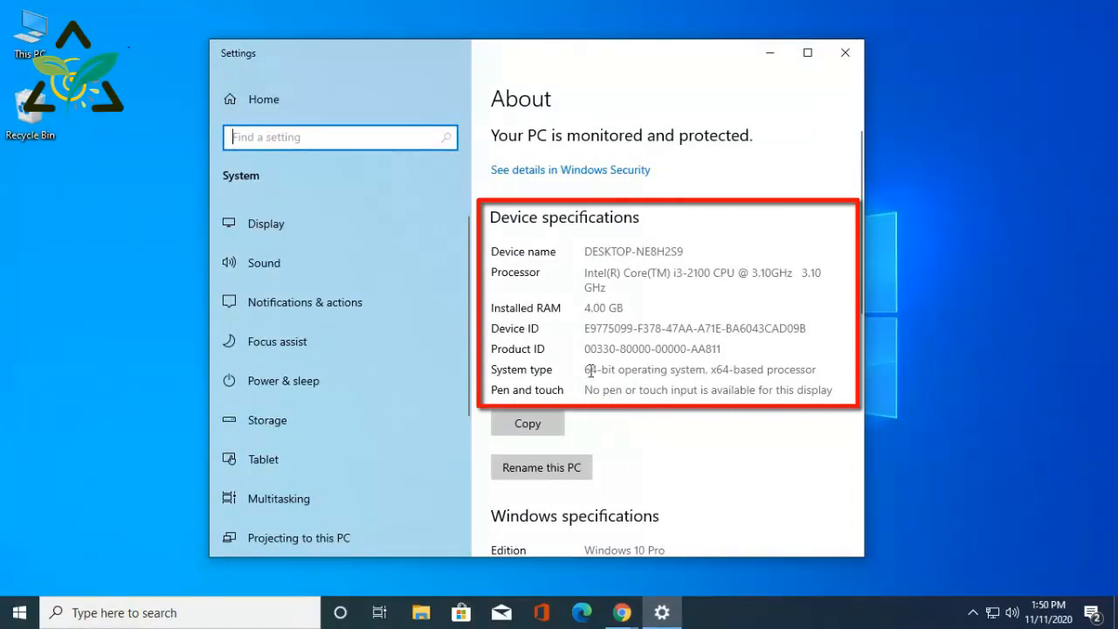
{"action": "double_click", "coordinate": [596, 369]}
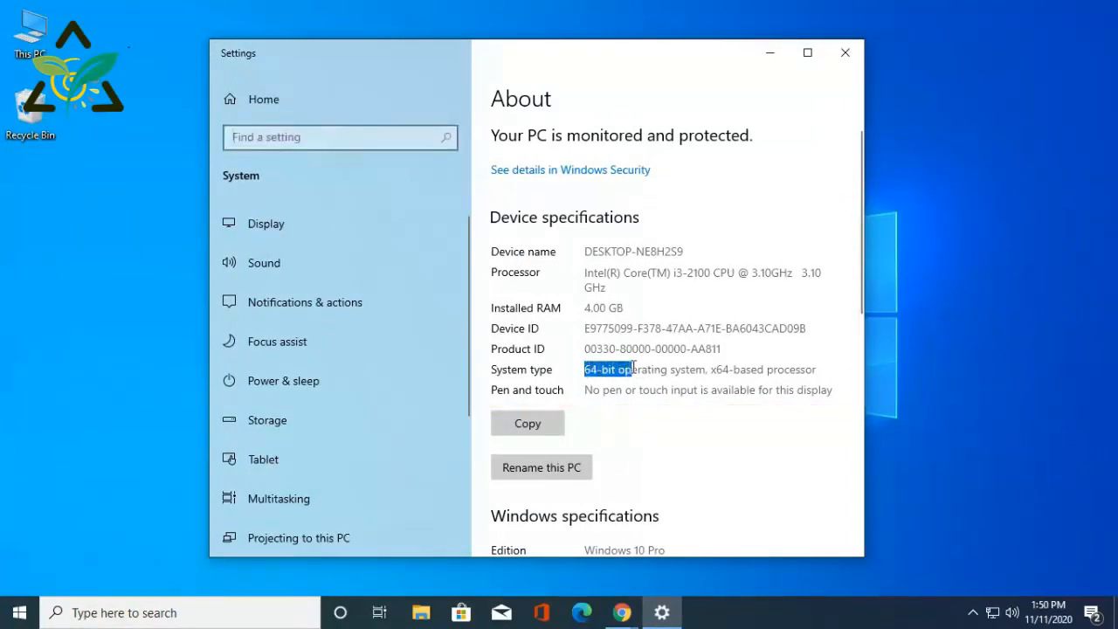
{"action": "left_click", "coordinate": [844, 53]}
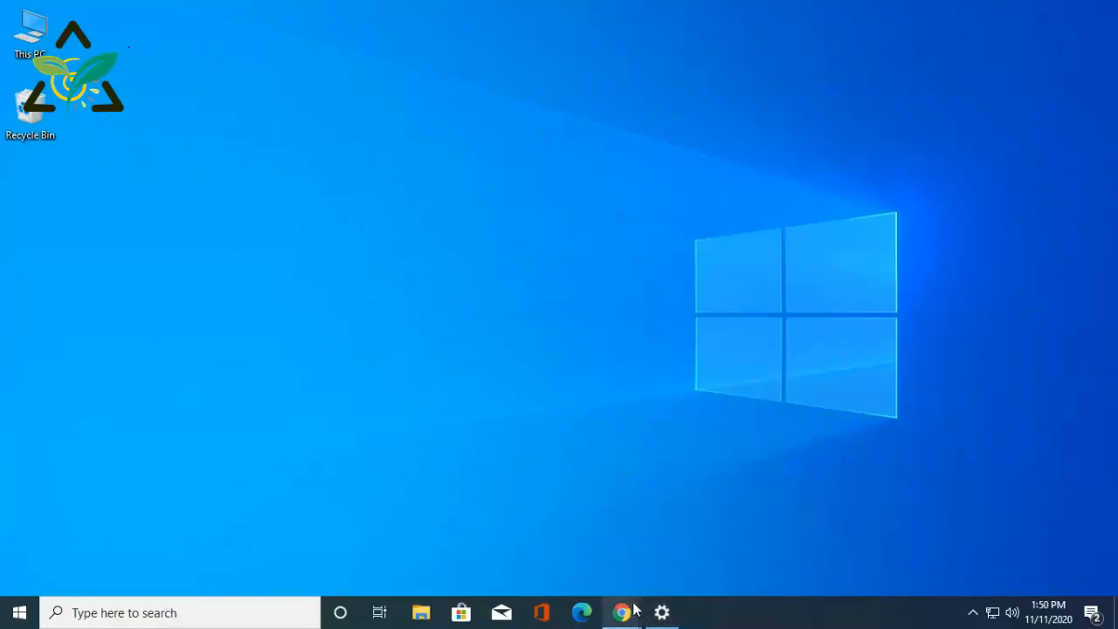
Step: Return to Chrome and scroll to the Windows 10, 64-bit filtered downloads table
{"action": "left_click", "coordinate": [621, 611]}
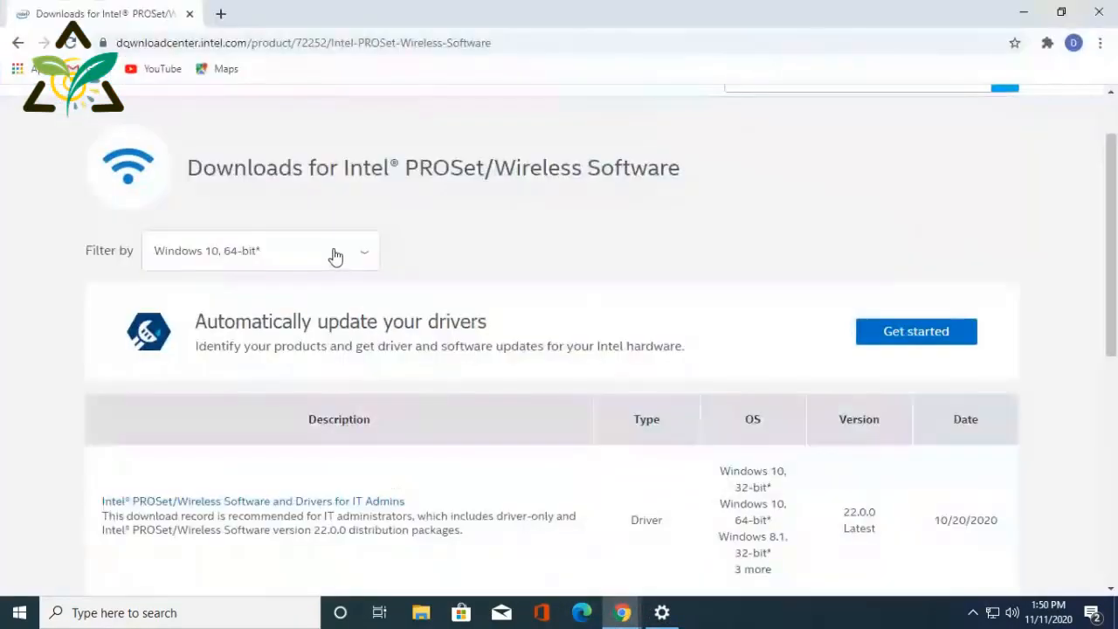
{"action": "scroll", "scroll_direction": "down", "scroll_amount": 3}
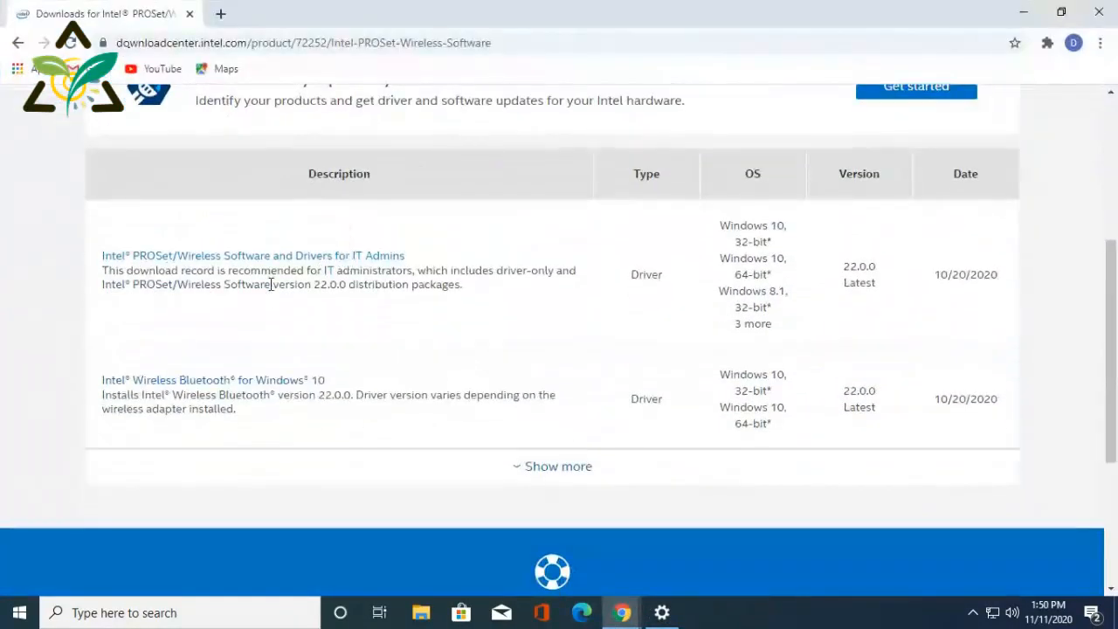
{"action": "mouse_move", "coordinate": [306, 368]}
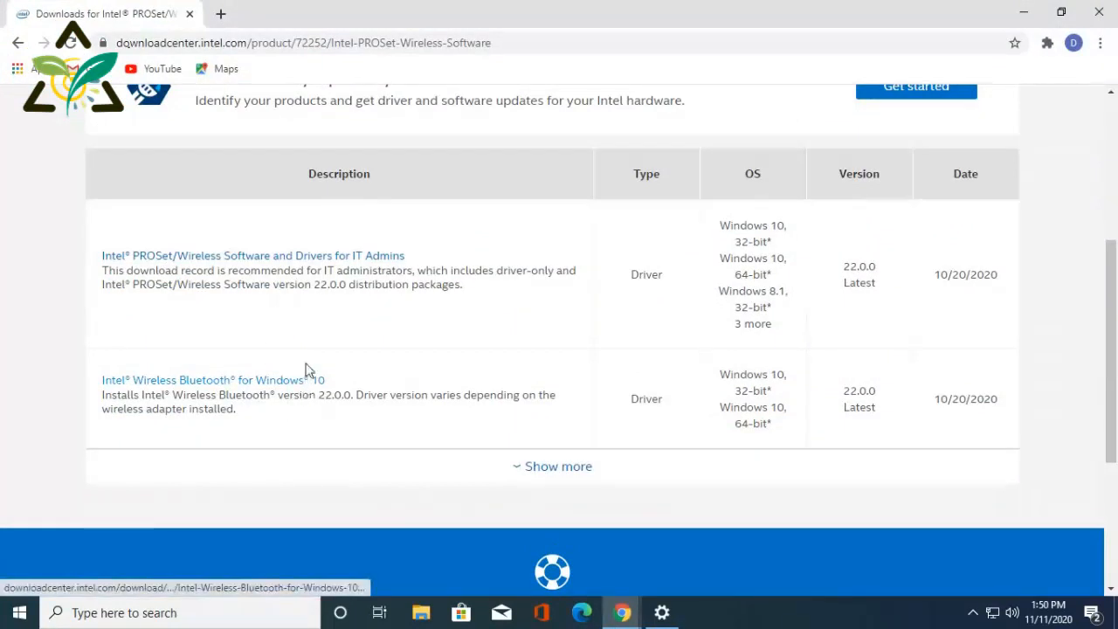
{"action": "mouse_move", "coordinate": [273, 389]}
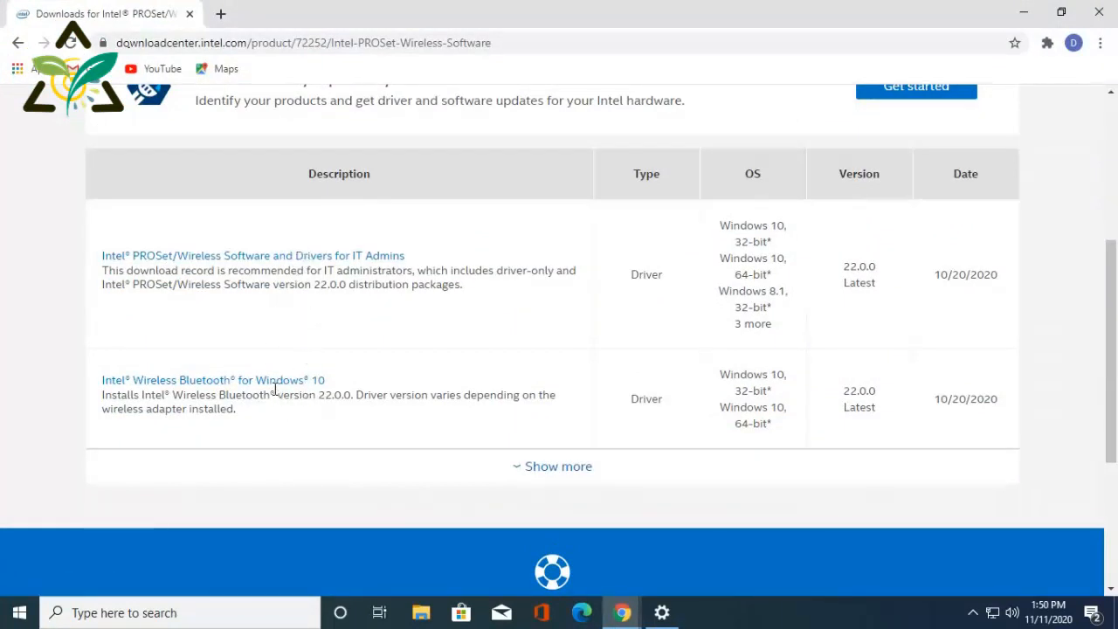
Step: Open the Wireless Bluetooth for Windows 10 download and pick the BT_22.00.0_64_Win10.exe 64-bit file
{"action": "left_click", "coordinate": [213, 379]}
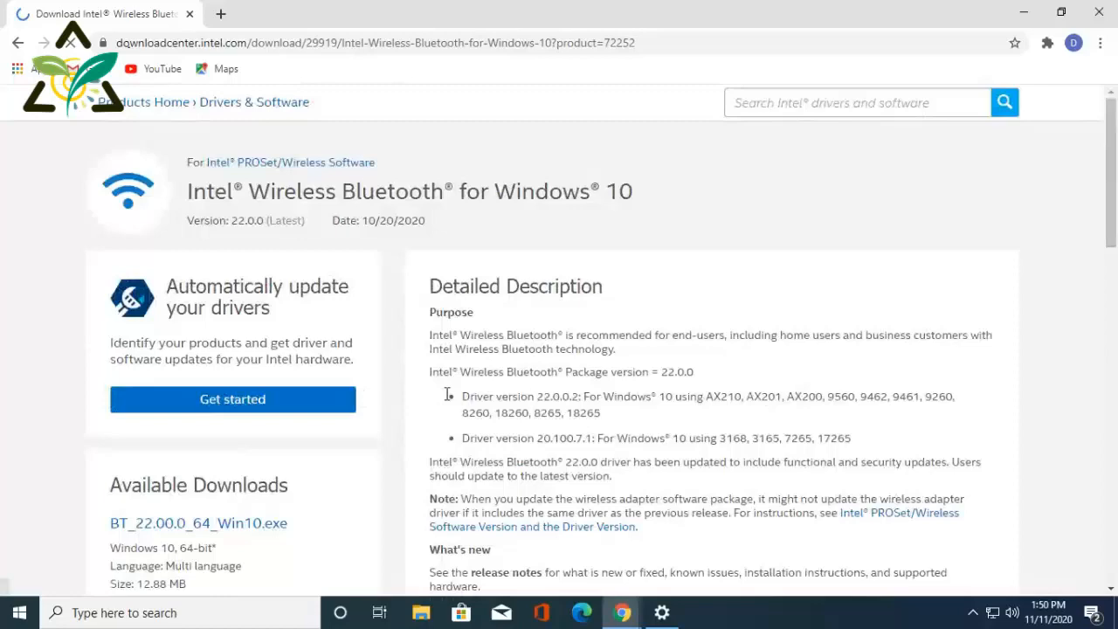
{"action": "scroll", "scroll_direction": "down", "scroll_amount": 3}
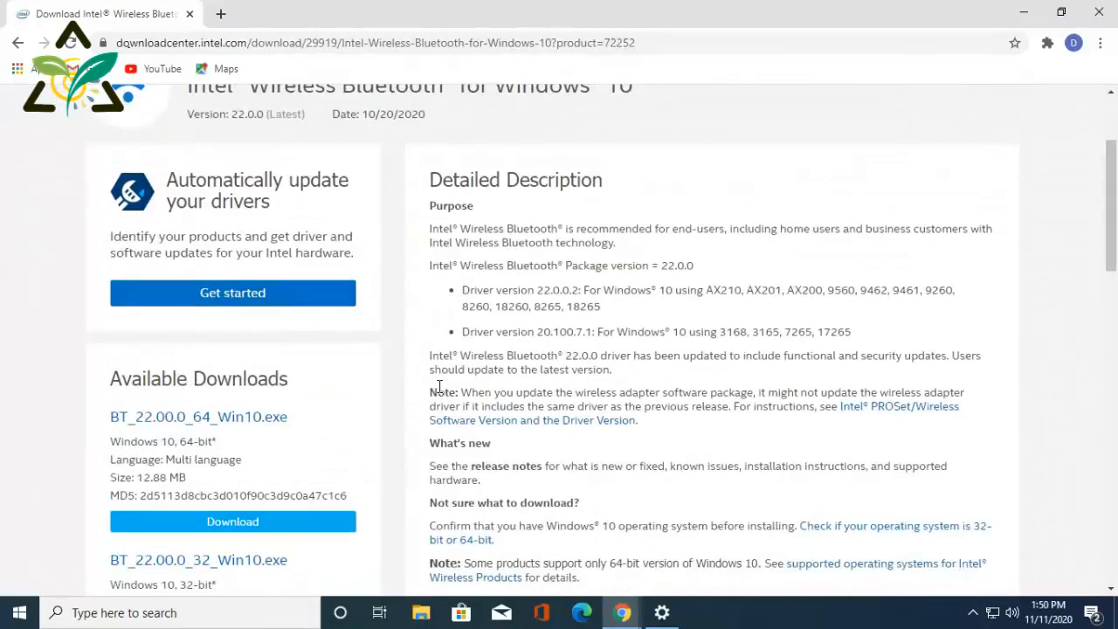
{"action": "scroll", "scroll_direction": "down", "scroll_amount": 3}
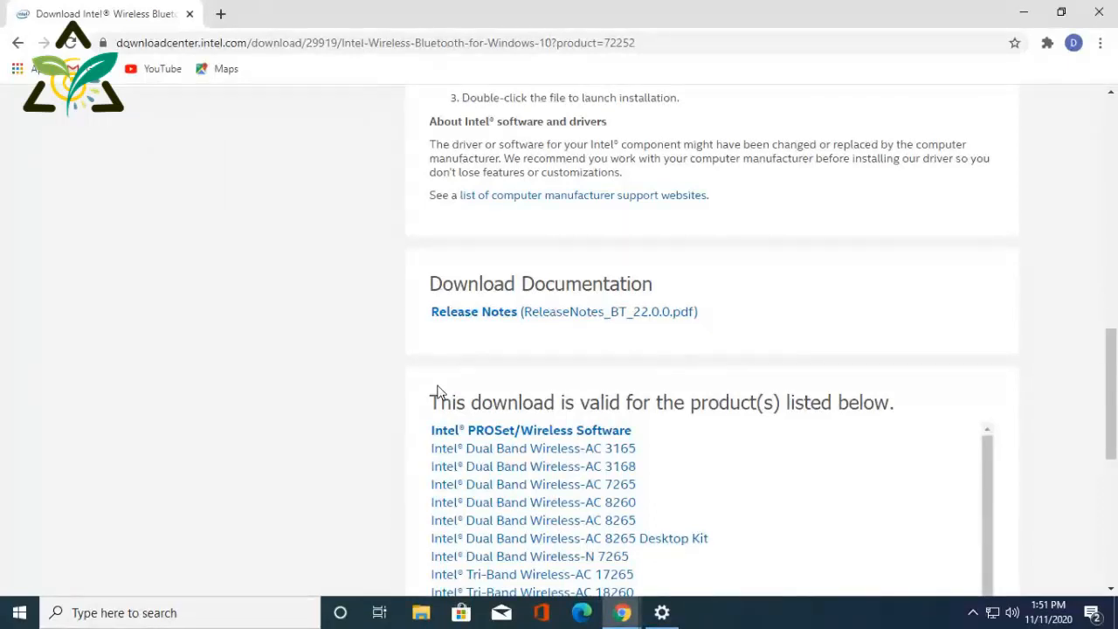
{"action": "scroll", "scroll_direction": "down", "scroll_amount": 3}
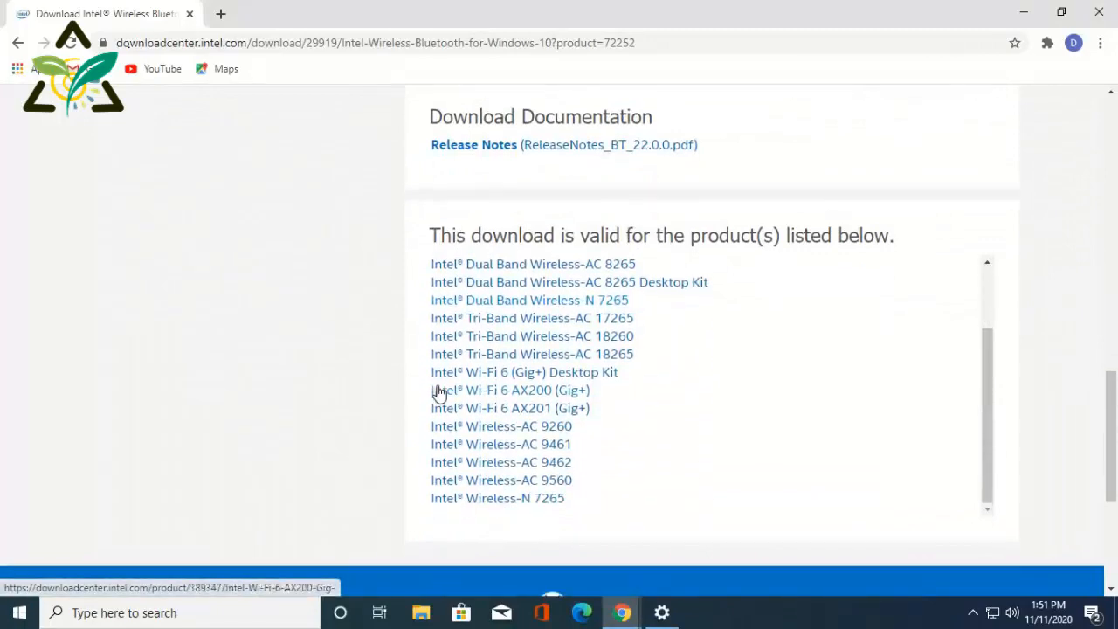
{"action": "scroll", "scroll_direction": "up", "scroll_amount": 3}
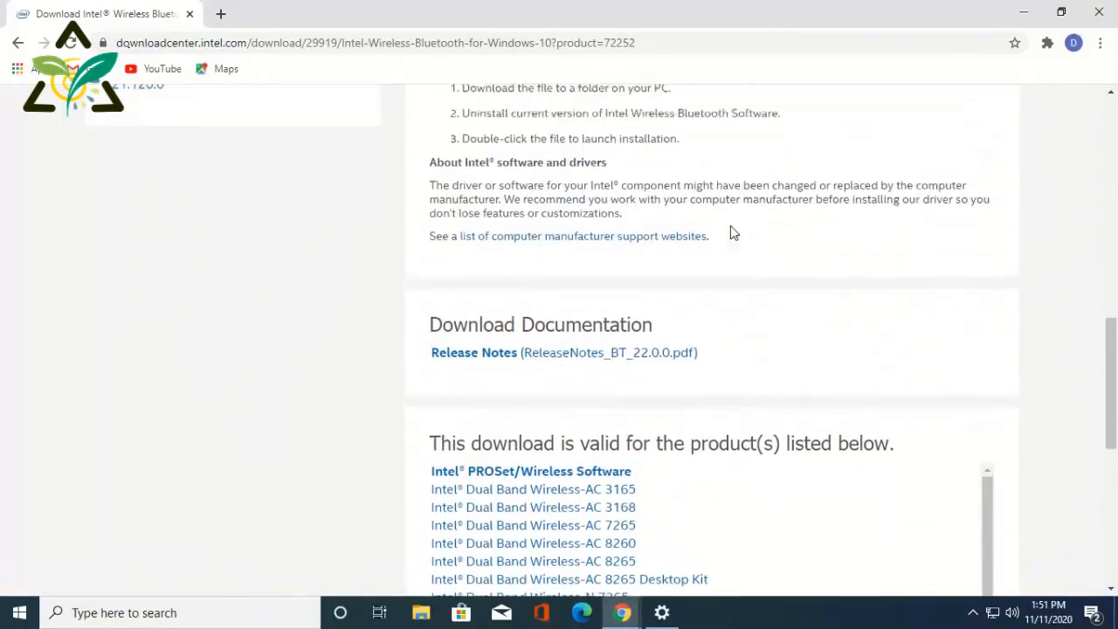
{"action": "scroll", "scroll_direction": "up", "scroll_amount": 3}
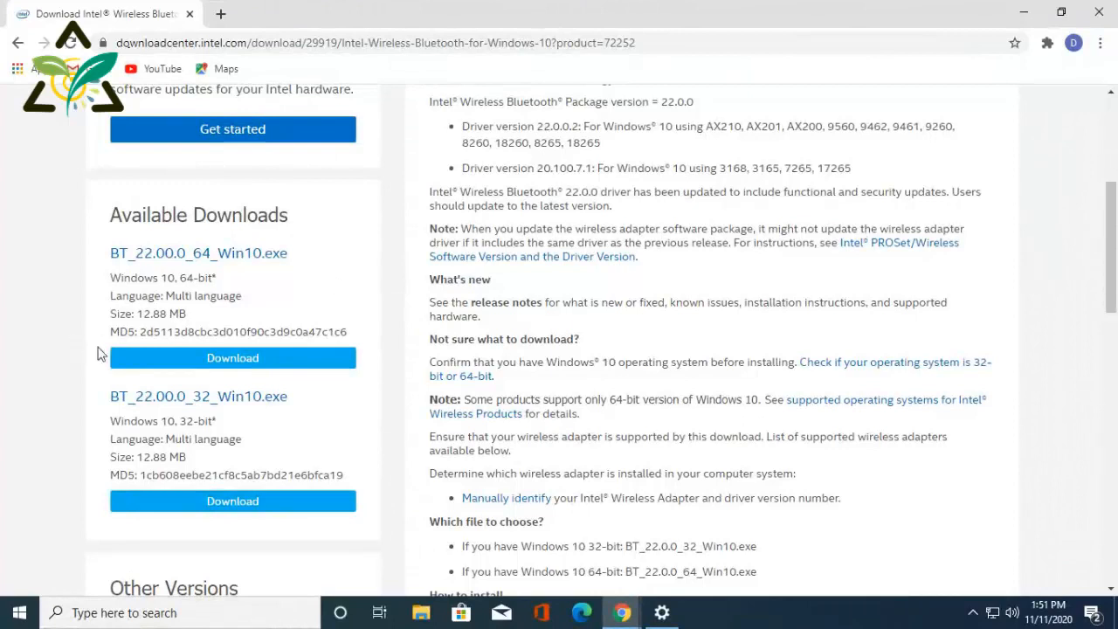
{"action": "mouse_move", "coordinate": [232, 357]}
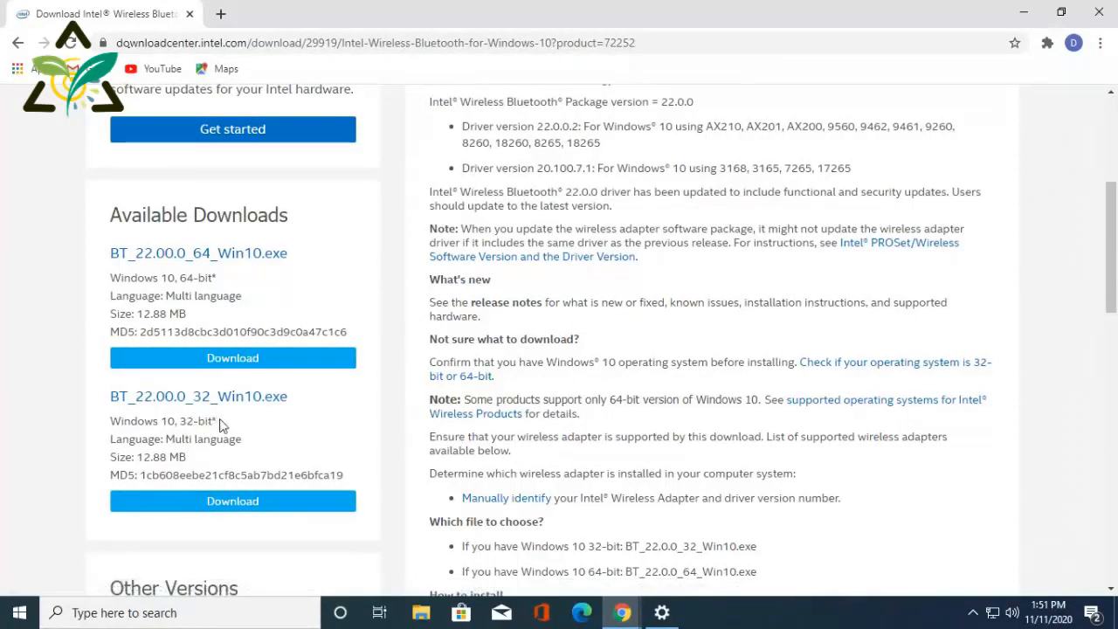
{"action": "double_click", "coordinate": [179, 278]}
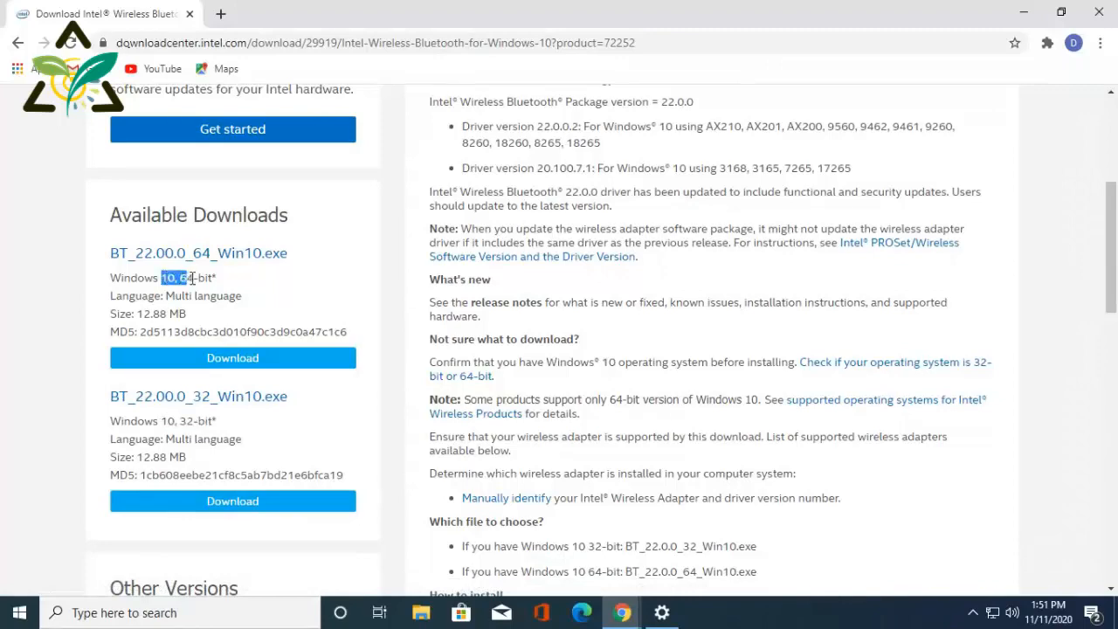
Step: Download BT_22.00.0_64_Win10.exe after accepting the Intel license agreement
{"action": "left_click", "coordinate": [232, 358]}
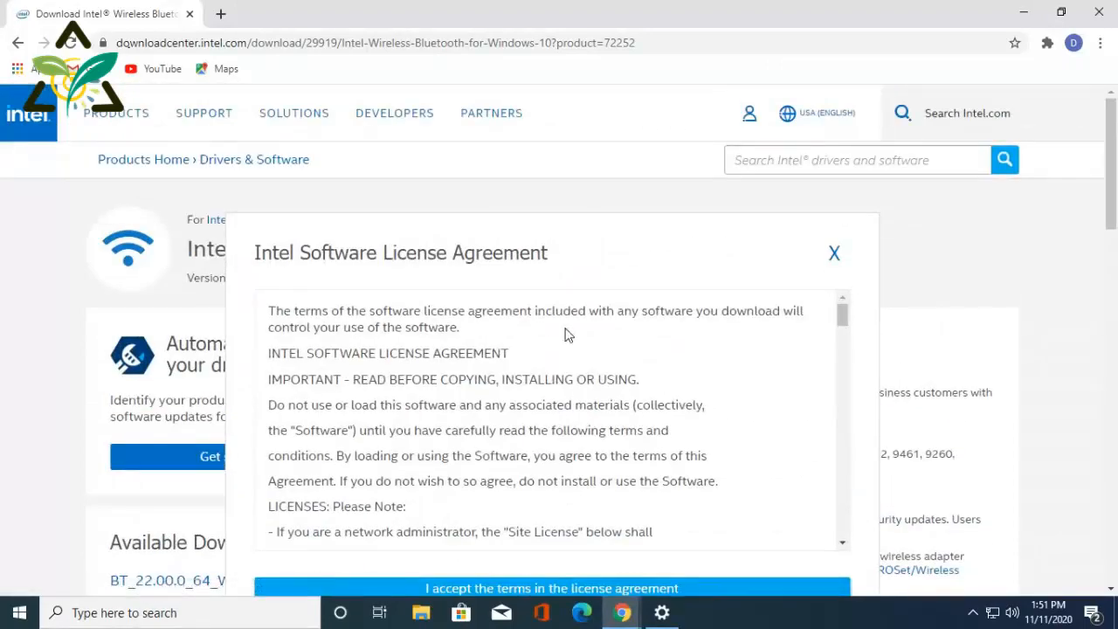
{"action": "scroll", "scroll_direction": "down", "scroll_amount": 3}
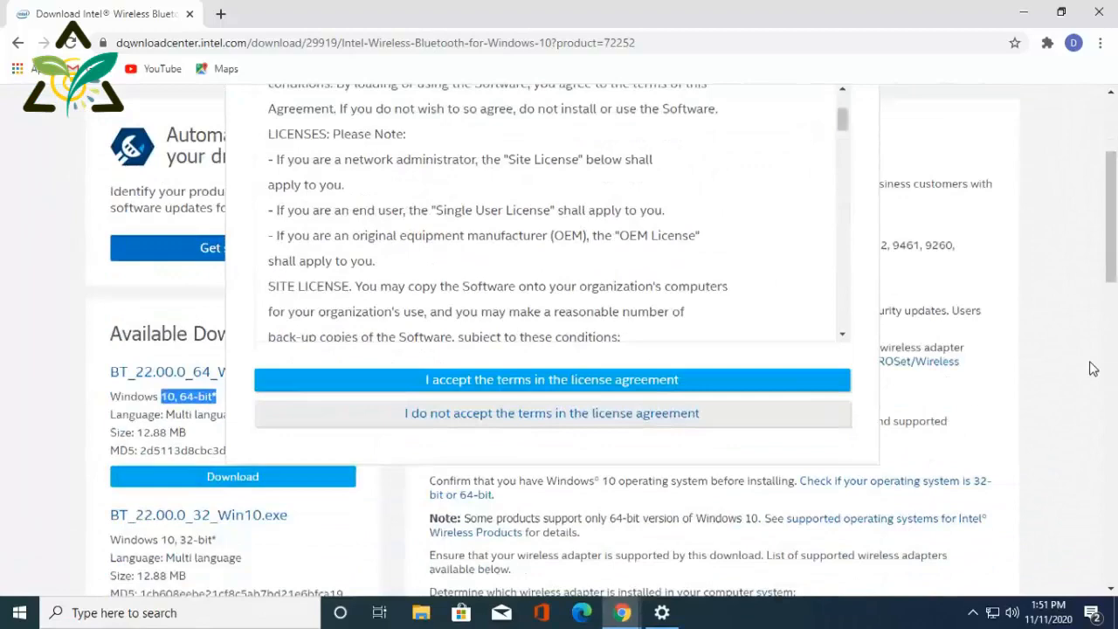
{"action": "left_click", "coordinate": [551, 379]}
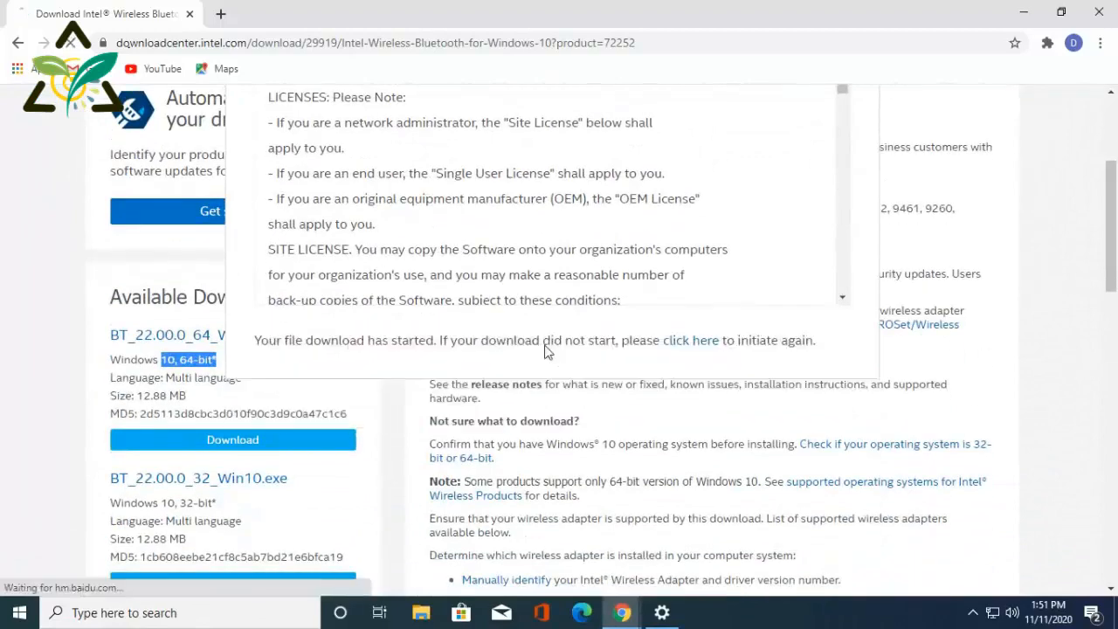
{"action": "left_click", "coordinate": [233, 439]}
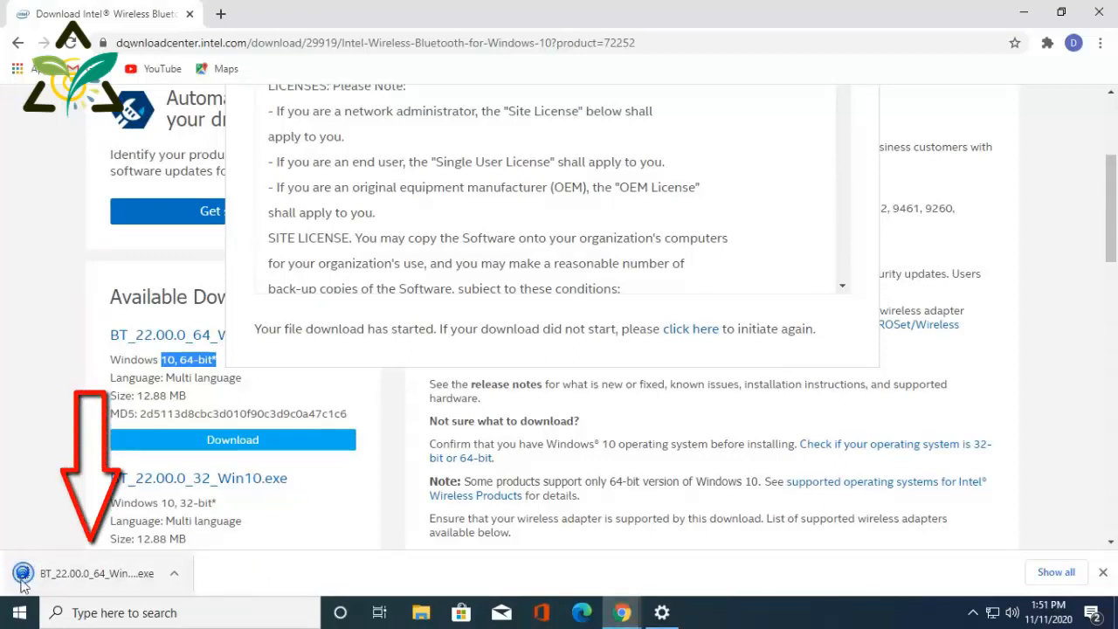
{"action": "left_click", "coordinate": [421, 611]}
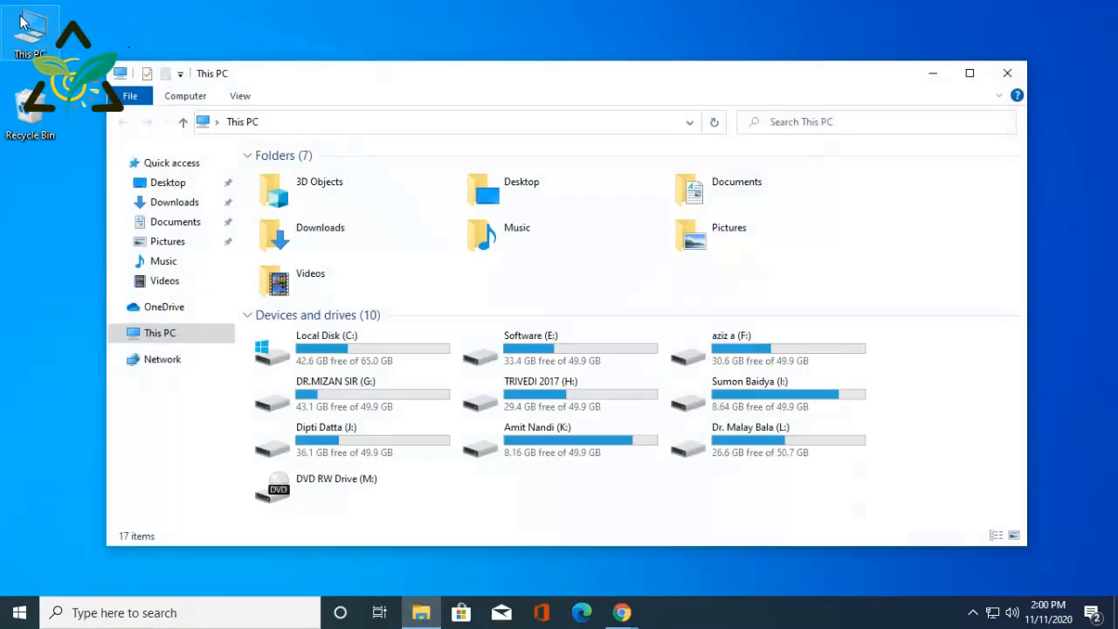
Step: Run BT_22.00.0_64_Win10 from the Downloads folder in File Explorer
{"action": "left_click", "coordinate": [174, 202]}
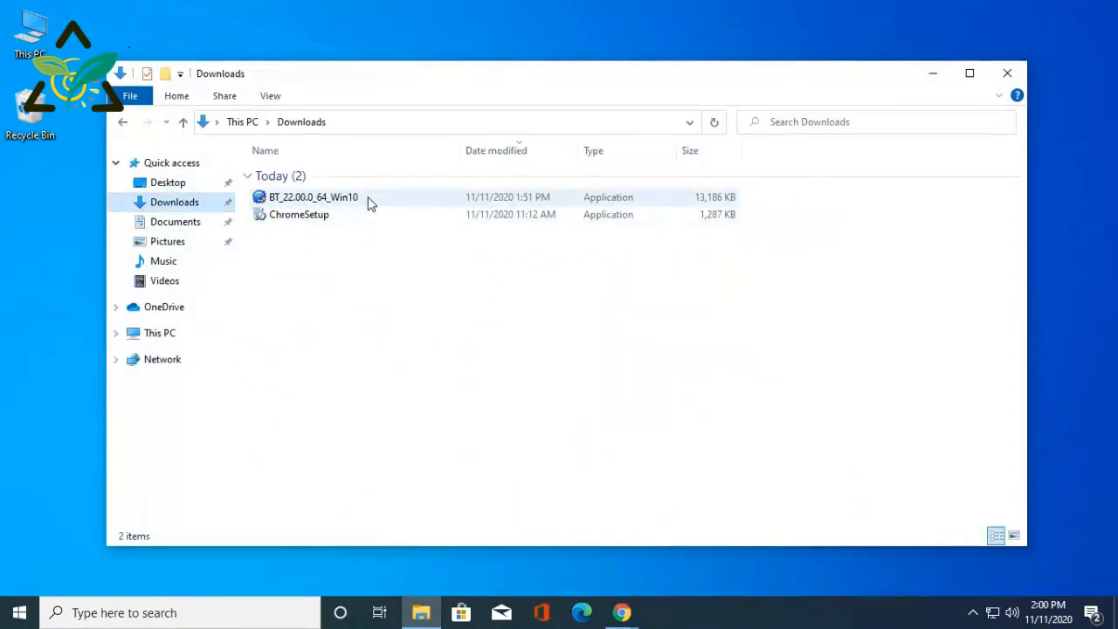
{"action": "left_click", "coordinate": [312, 197]}
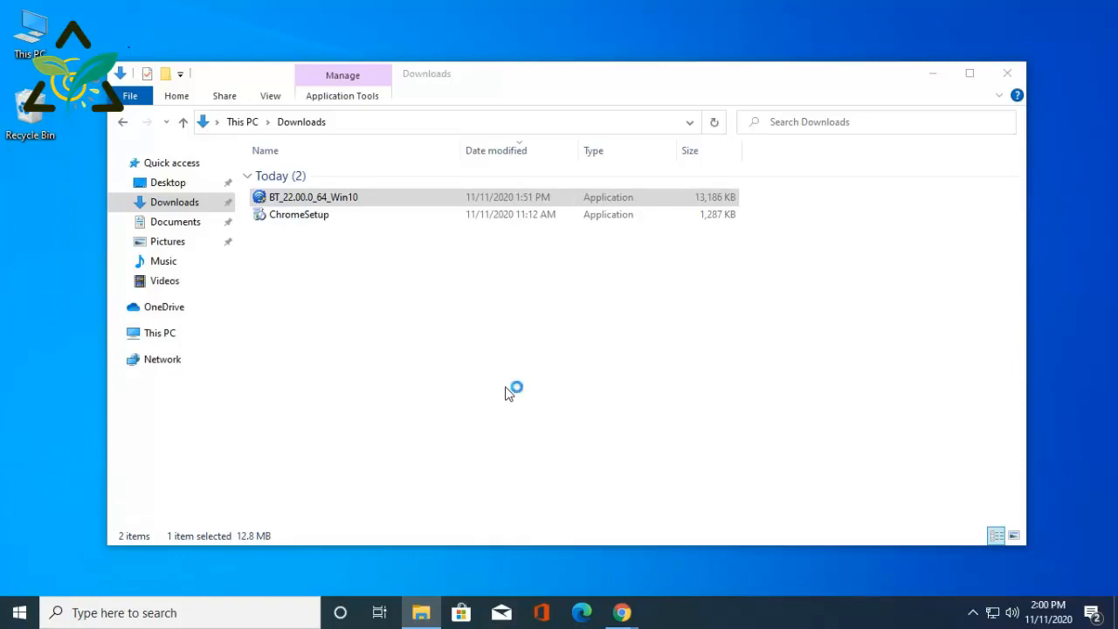
{"action": "double_click", "coordinate": [313, 197]}
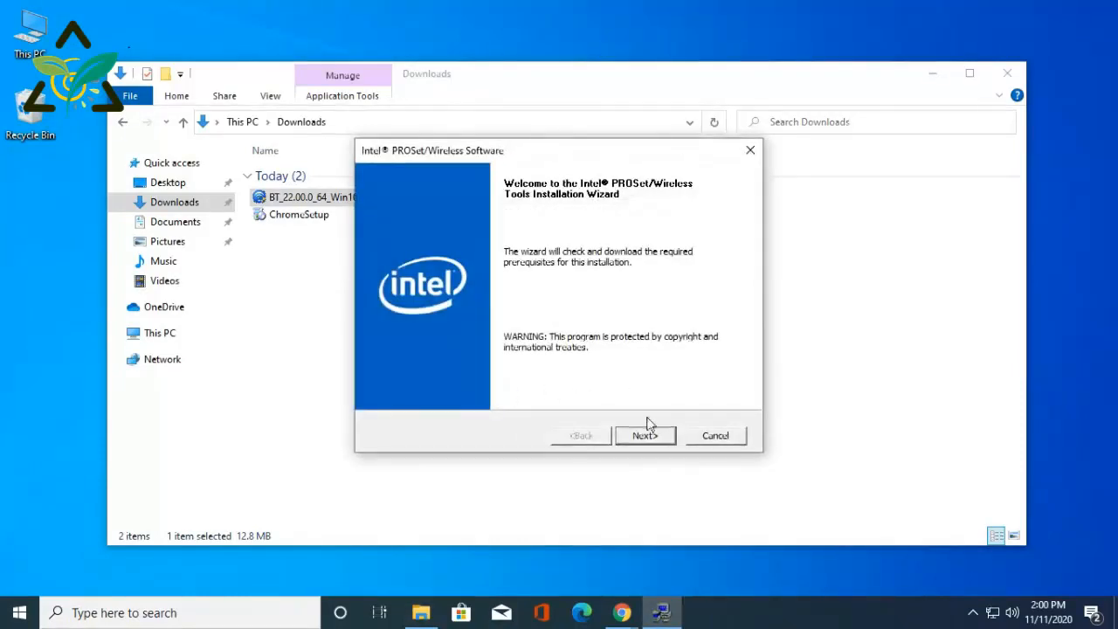
Step: Complete the Intel Wireless Bluetooth wizard with license accepted and Typical install, then close File Explorer
{"action": "left_click", "coordinate": [644, 435]}
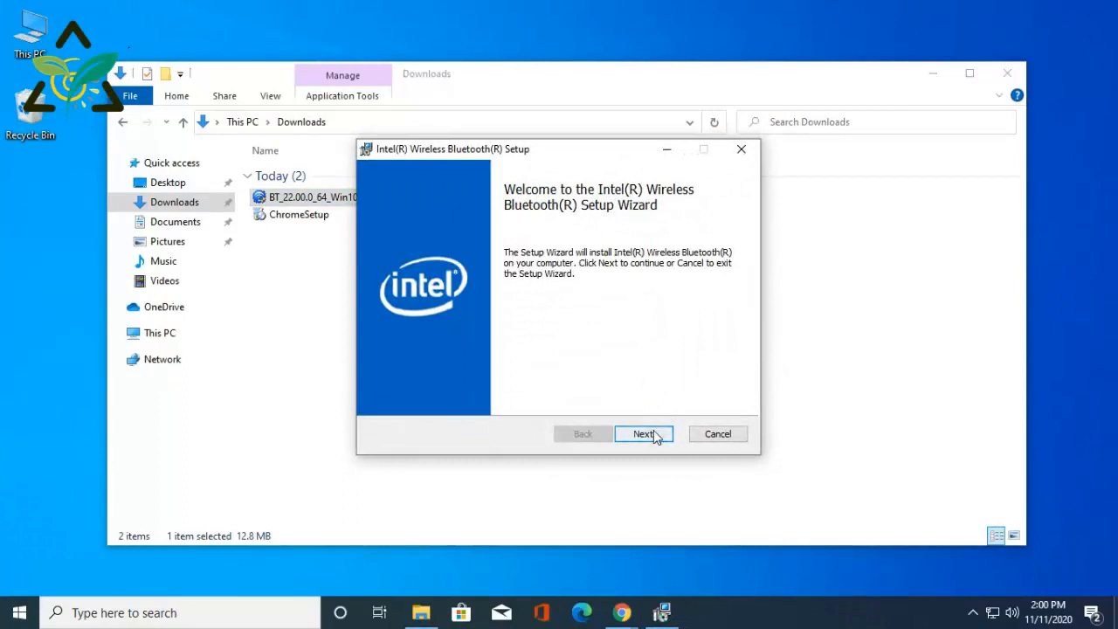
{"action": "left_click", "coordinate": [644, 434]}
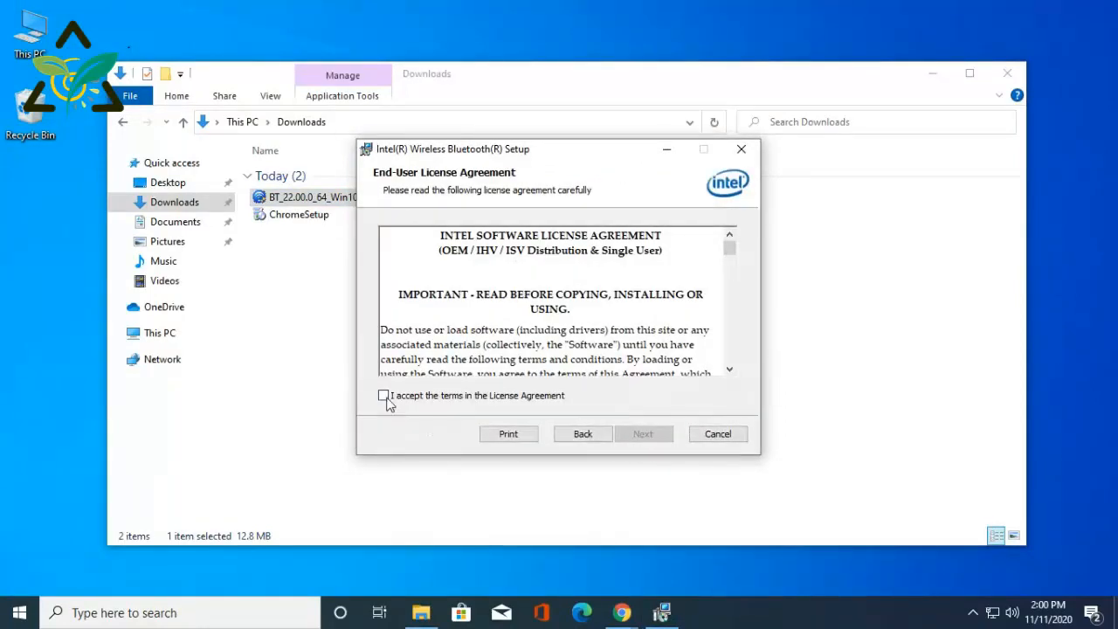
{"action": "left_click", "coordinate": [643, 433]}
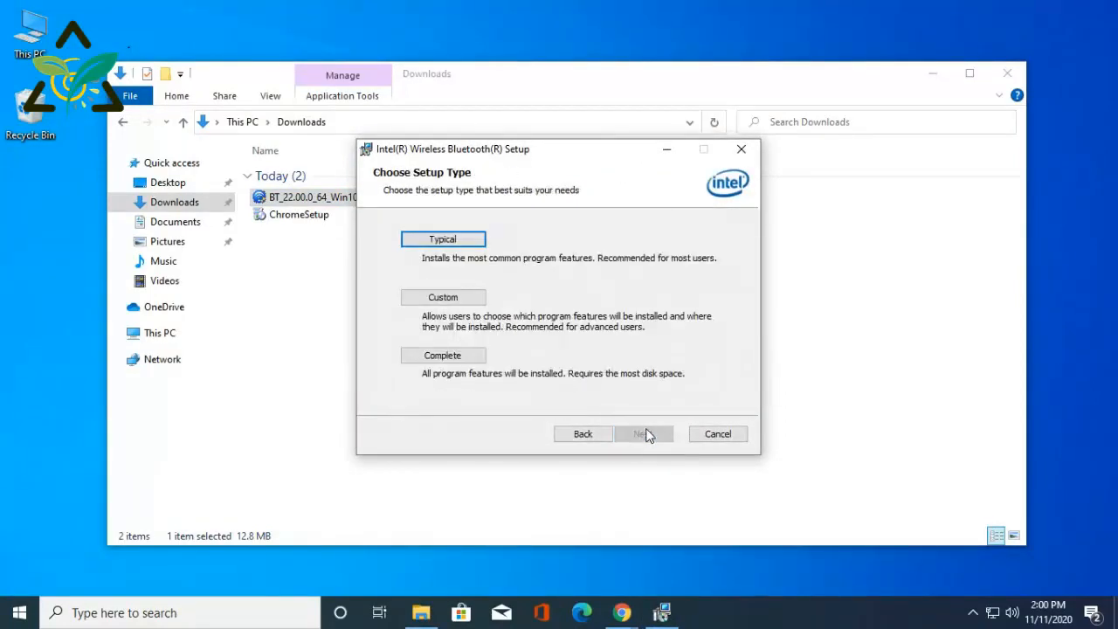
{"action": "mouse_move", "coordinate": [465, 241]}
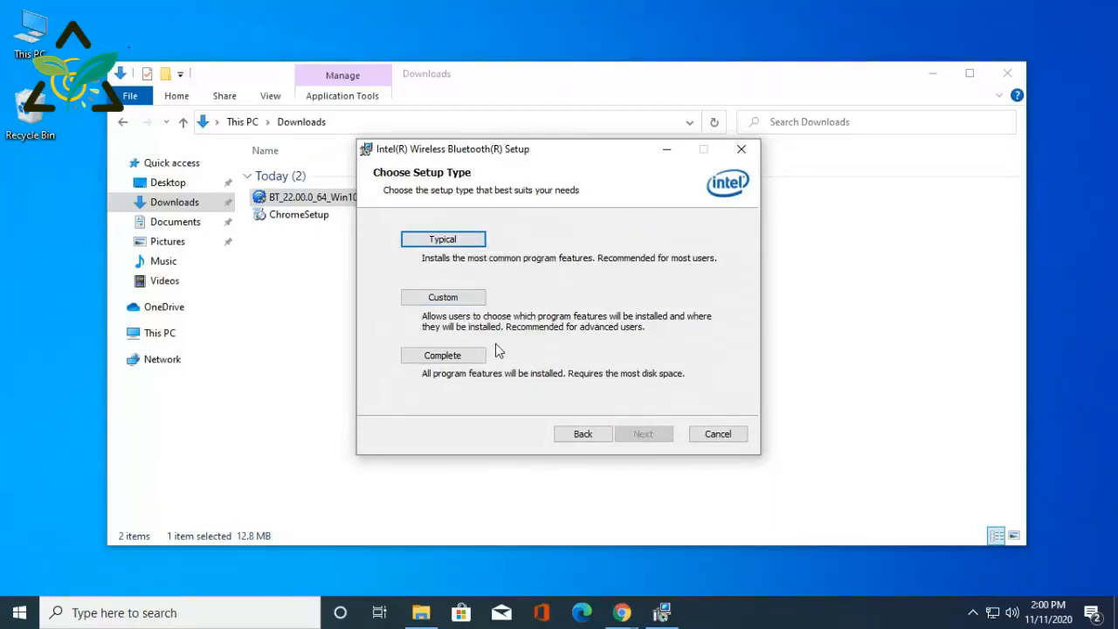
{"action": "mouse_move", "coordinate": [496, 362]}
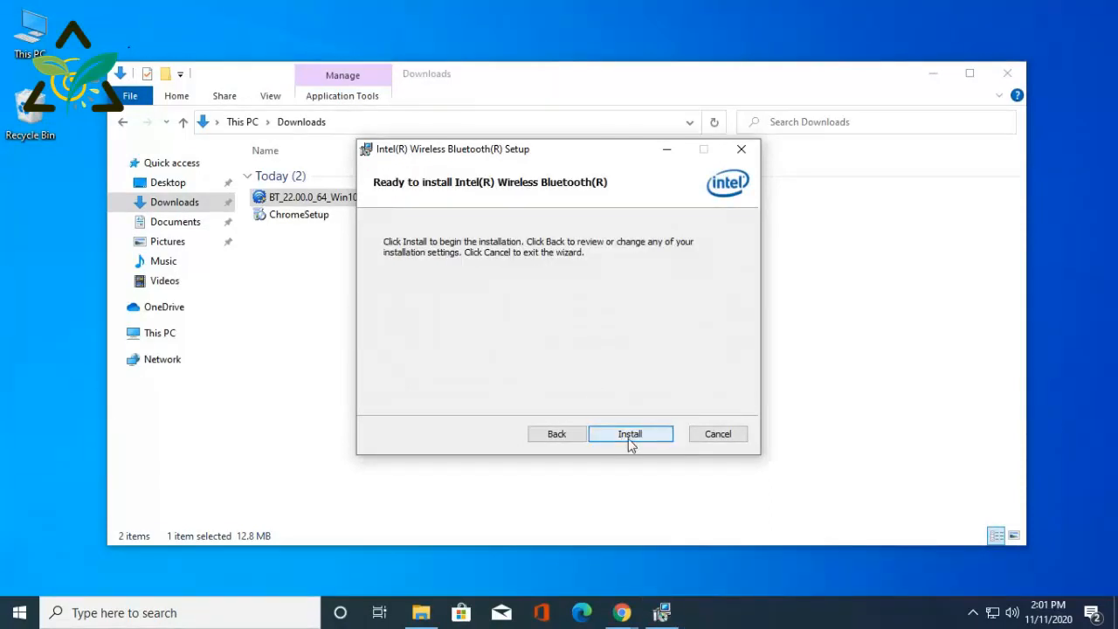
{"action": "left_click", "coordinate": [630, 434]}
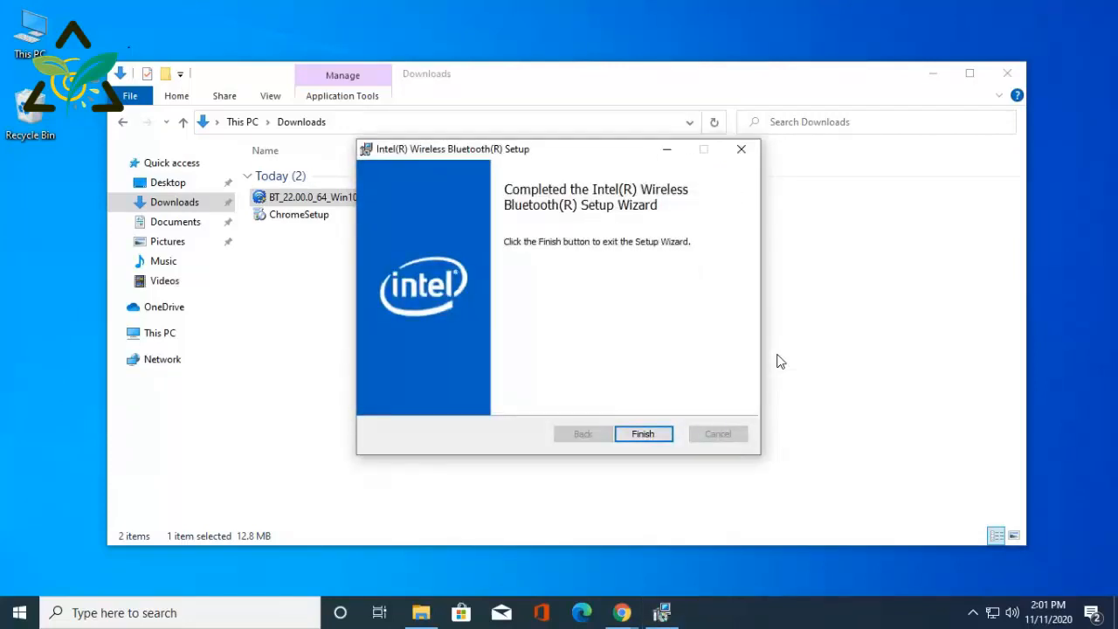
{"action": "left_click", "coordinate": [642, 434]}
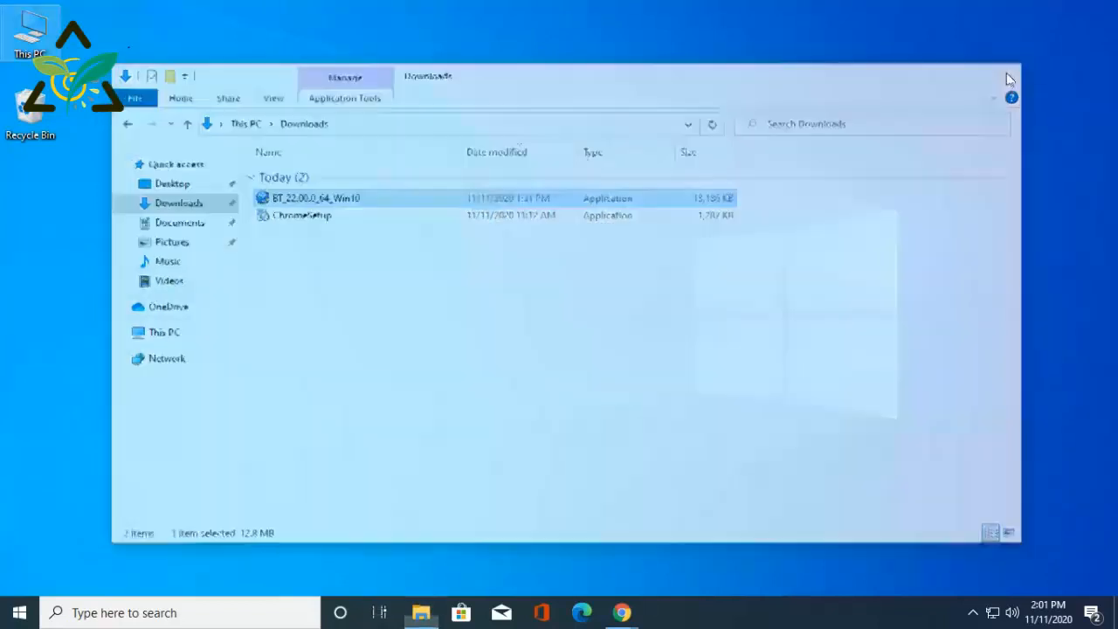
{"action": "left_click", "coordinate": [1009, 78]}
{"action": "type", "text": "blue"}
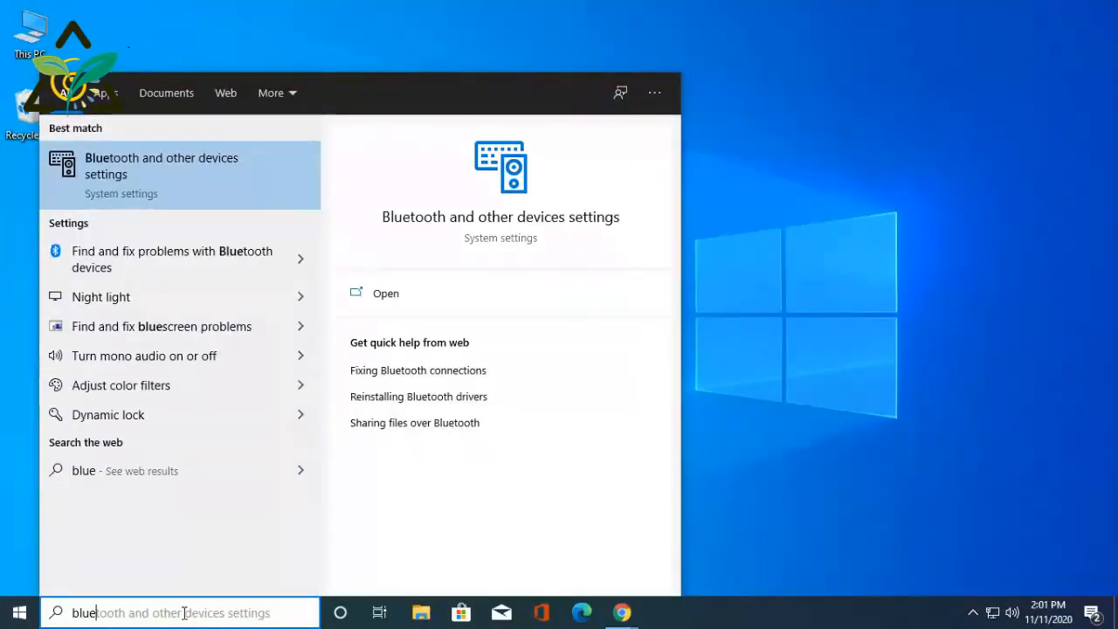
{"action": "mouse_move", "coordinate": [147, 258]}
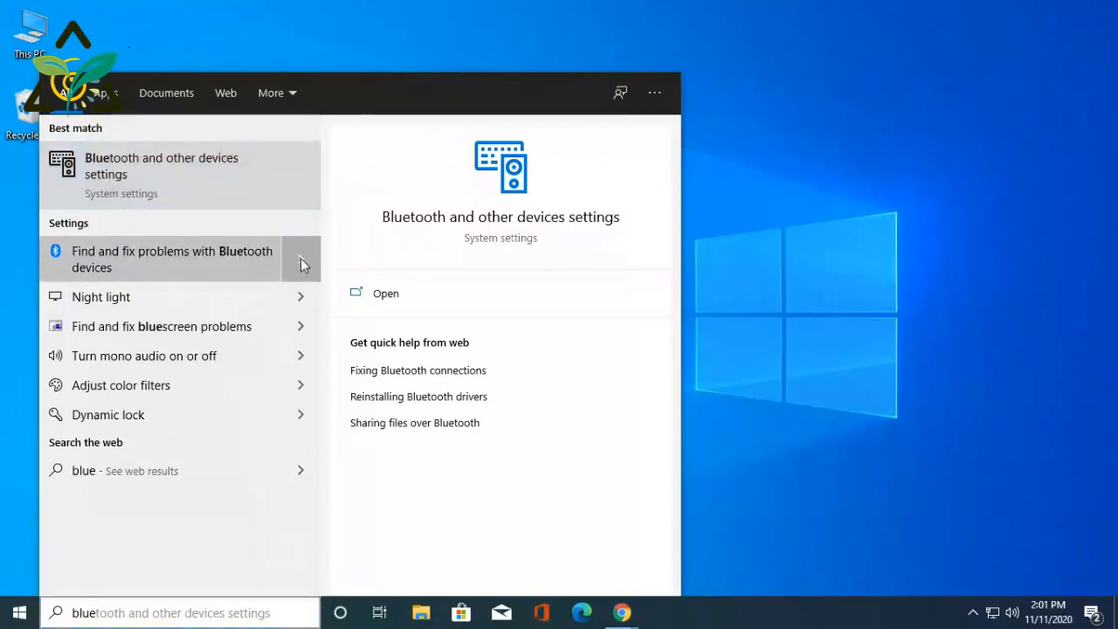
Step: Open 'Find and fix problems with Bluetooth devices' from the Windows search results
{"action": "left_click", "coordinate": [171, 258]}
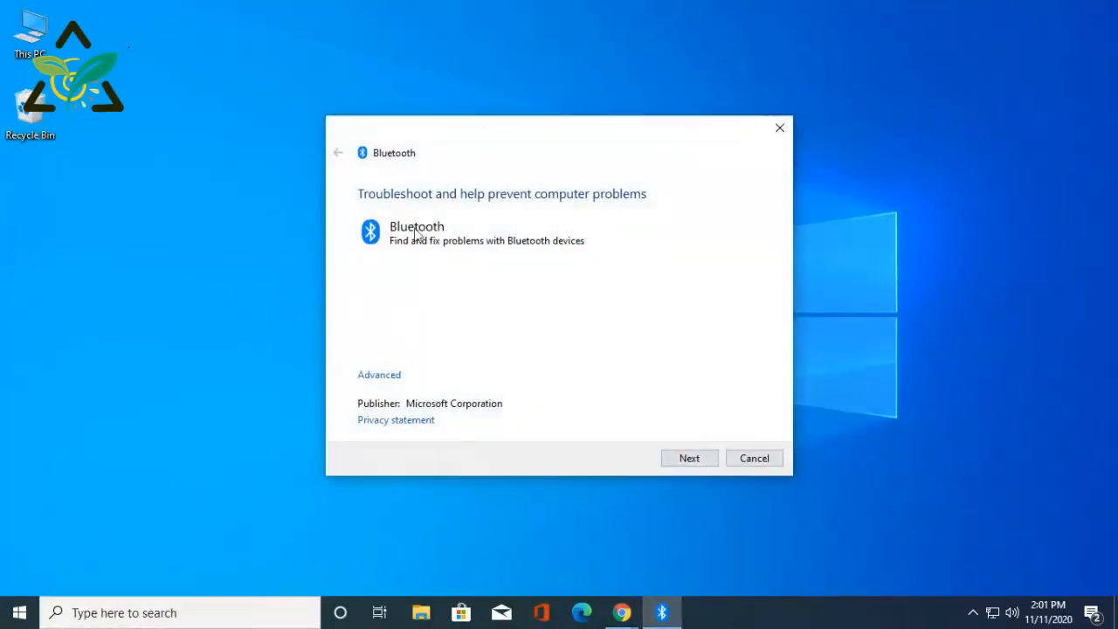
{"action": "mouse_move", "coordinate": [766, 146]}
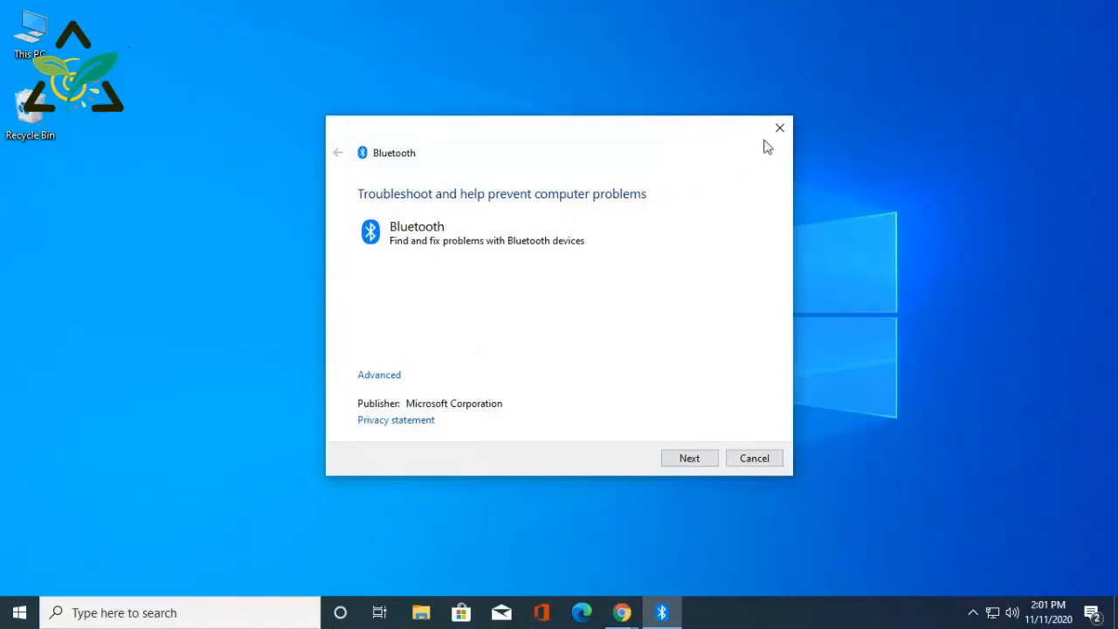